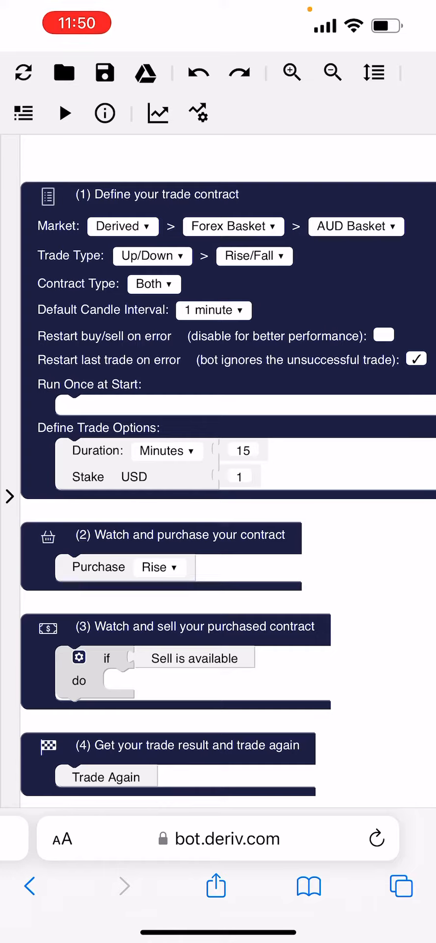
# - Load the saved Volatility 10 Index Digits Differs bot file from the phone's storage
pyautogui.click(63, 72)
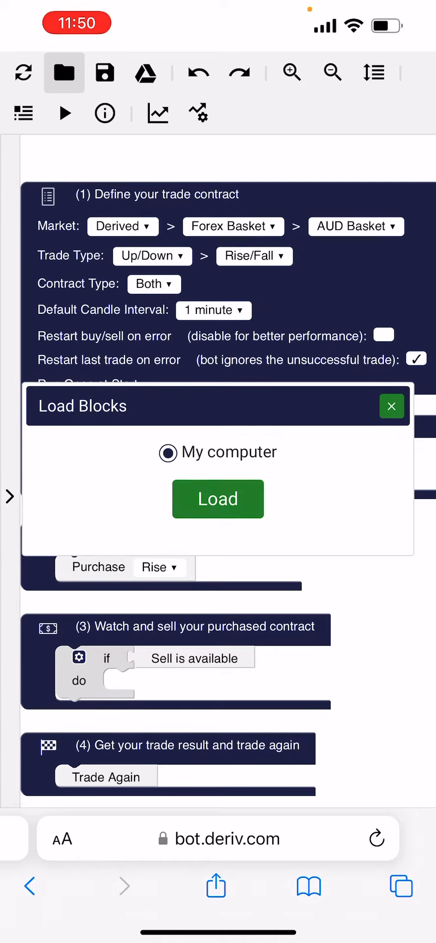
pyautogui.click(217, 499)
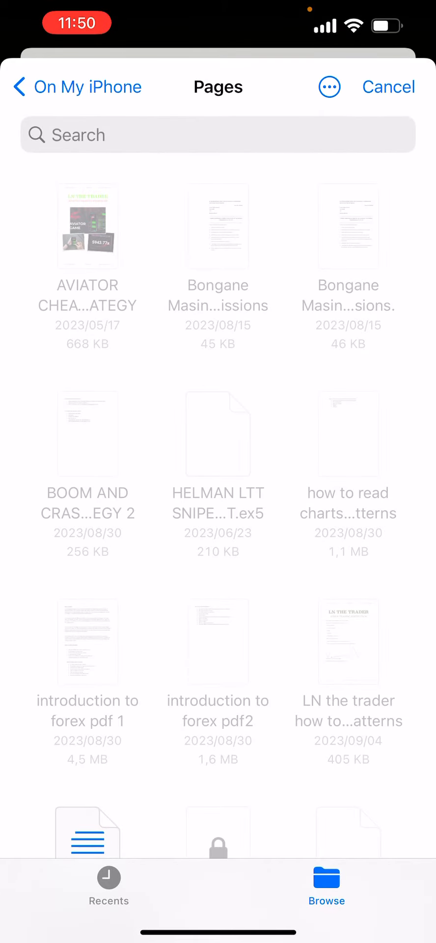
pyautogui.scroll(-3)
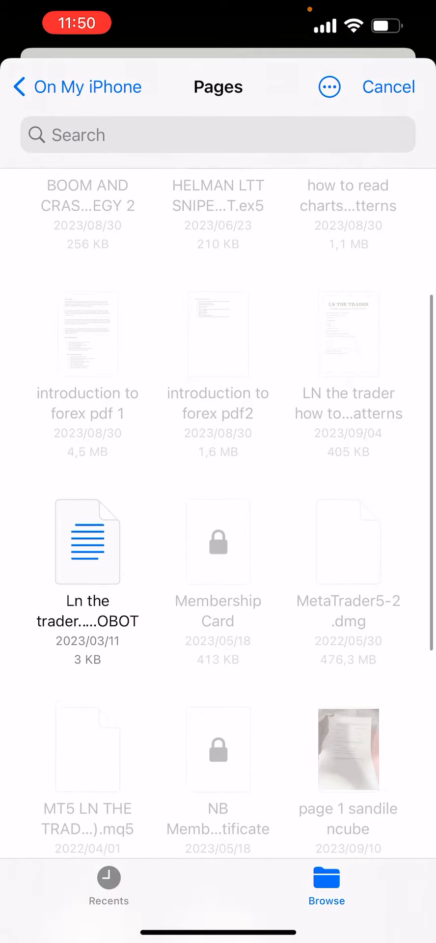
pyautogui.scroll(-3)
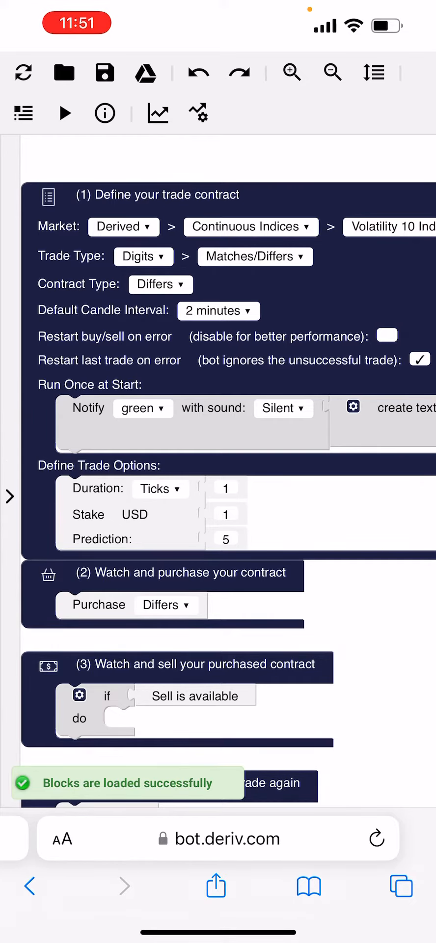
# - Raise the Stake USD value from 1 to 5 and confirm with OK
pyautogui.click(225, 487)
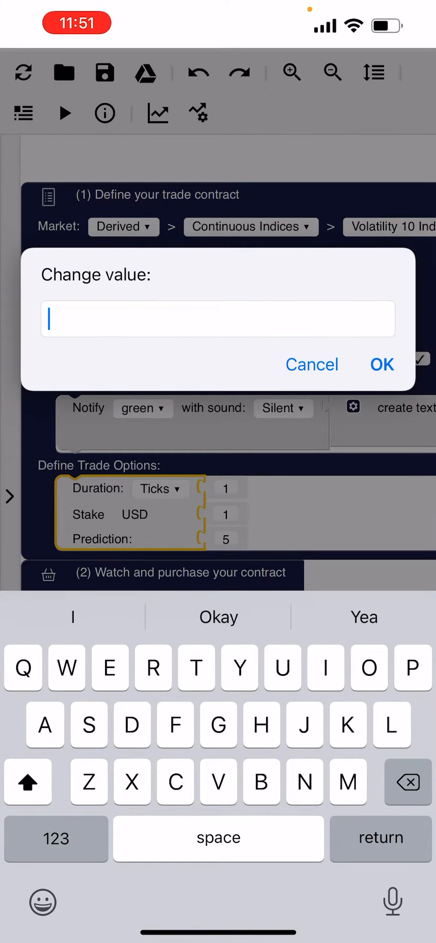
pyautogui.write('5')
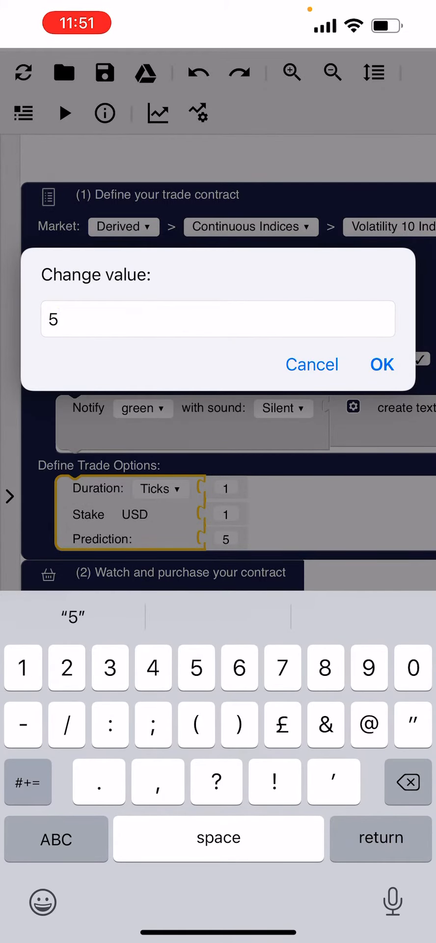
pyautogui.click(382, 365)
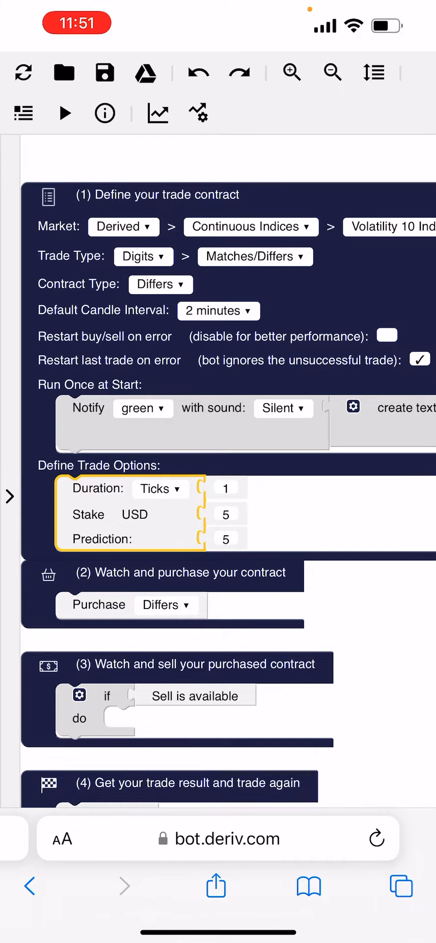
pyautogui.scroll(-3)
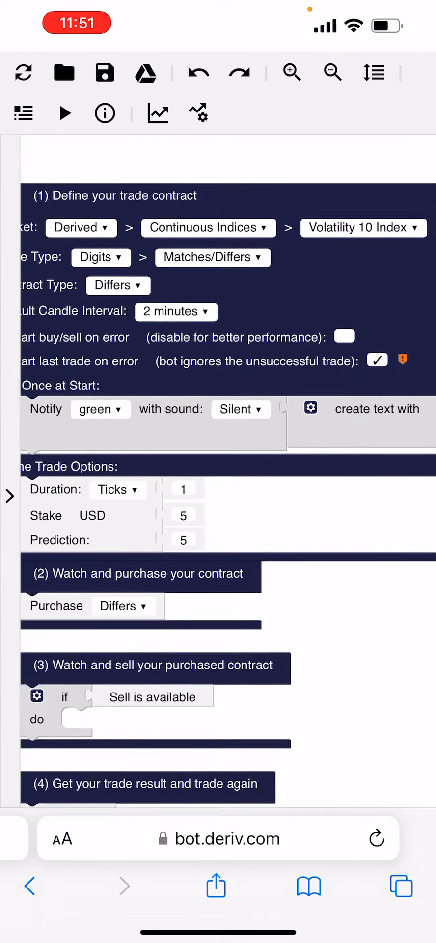
# - Select Volatility 100 Index as the market, keeping Rise/Fall as the Up/Down option
pyautogui.click(363, 227)
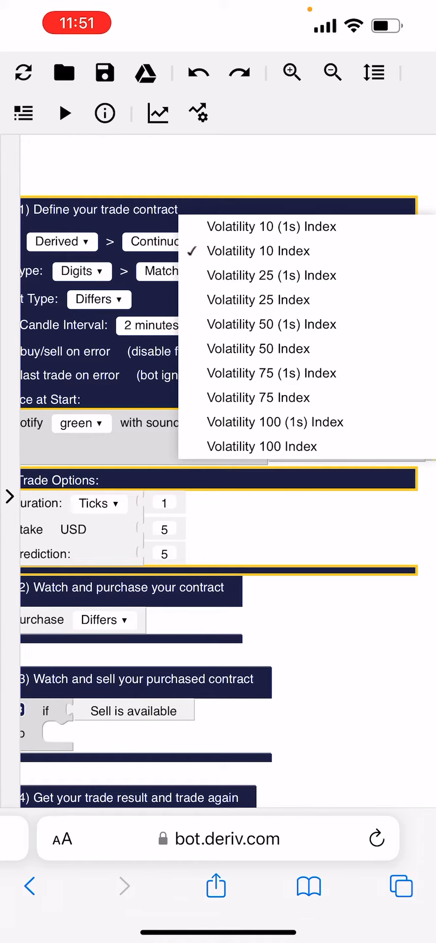
pyautogui.click(261, 446)
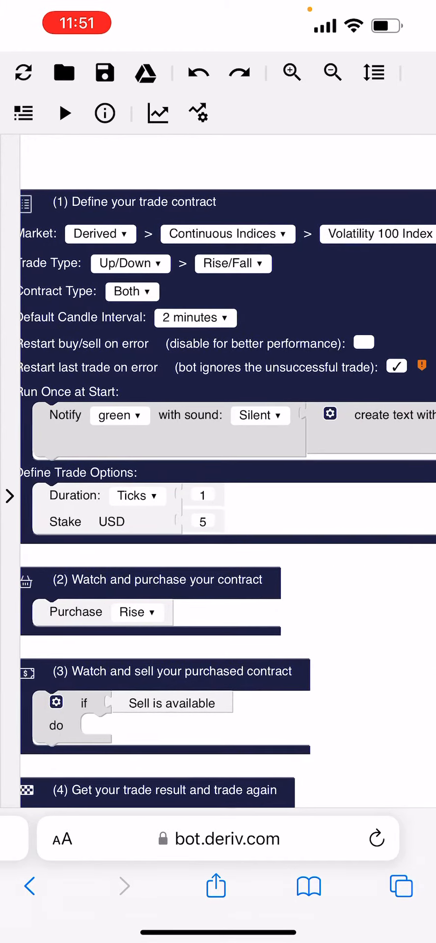
pyautogui.click(232, 264)
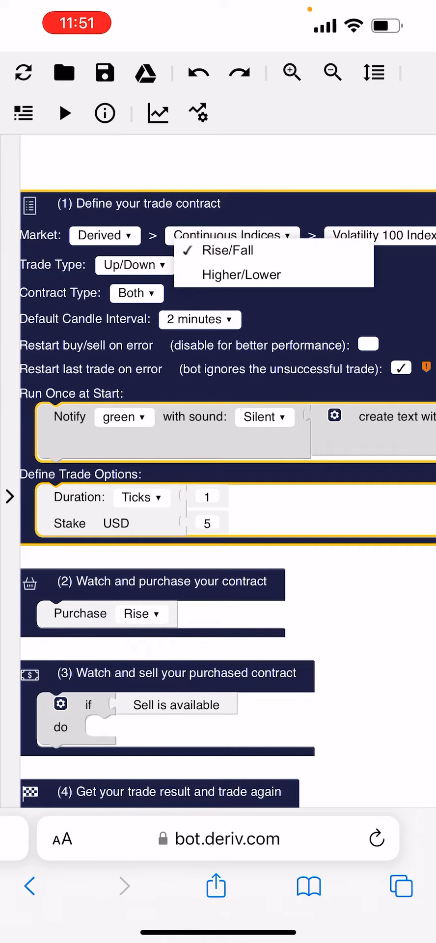
pyautogui.click(227, 250)
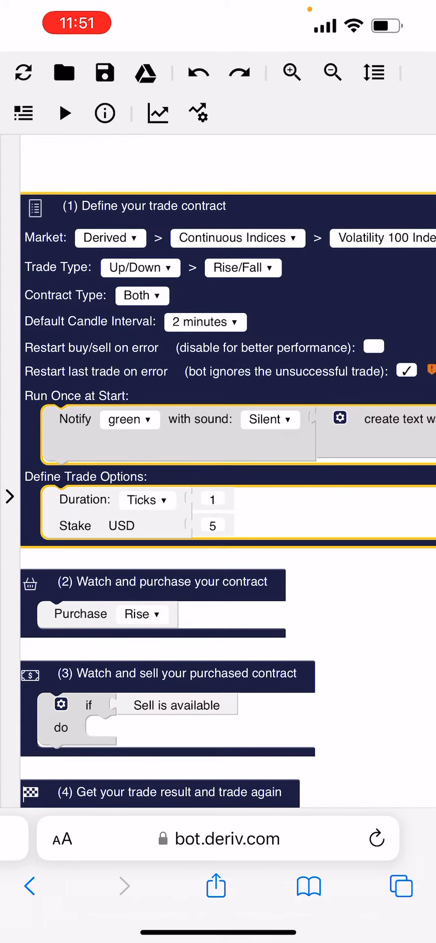
pyautogui.click(140, 267)
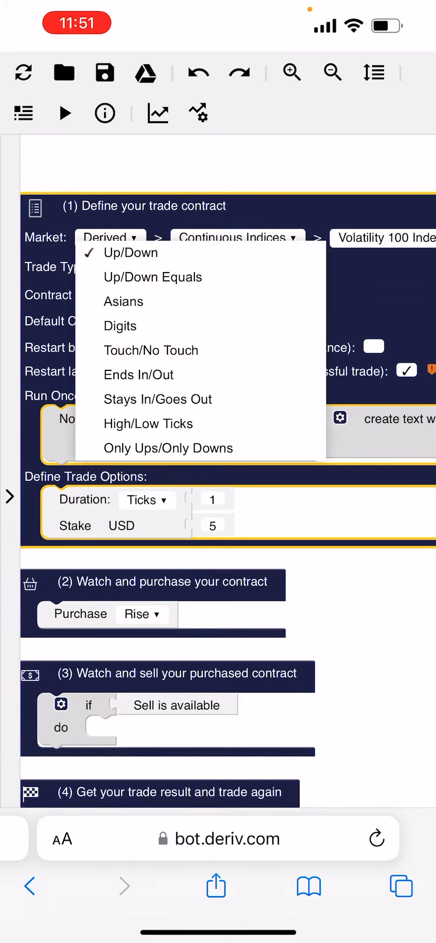
# - Set trade type to Digits Even/Odd, keeping Continuous Indices as market category
pyautogui.scroll(-3)
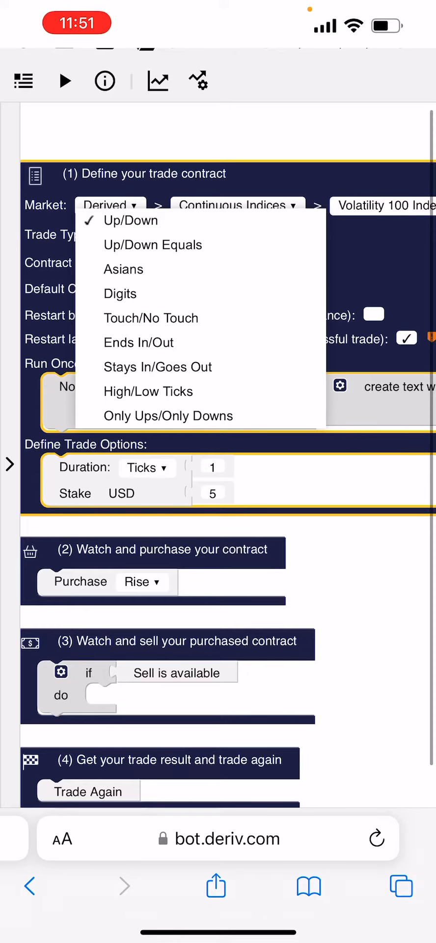
pyautogui.click(119, 294)
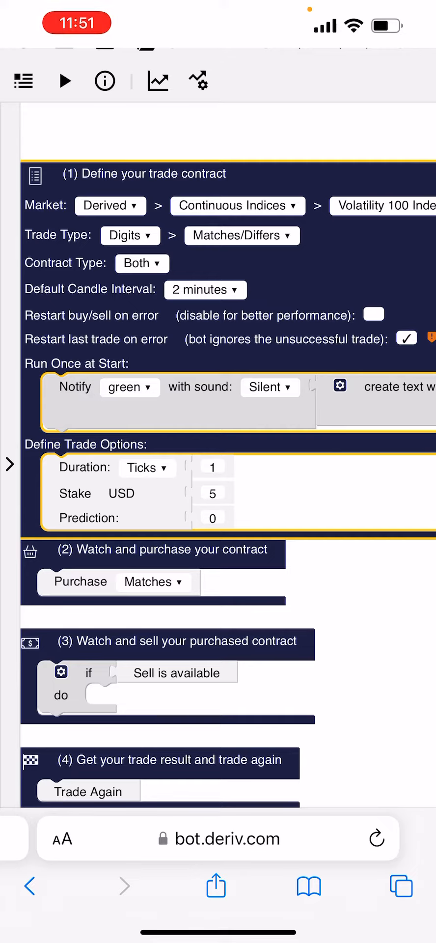
pyautogui.click(241, 235)
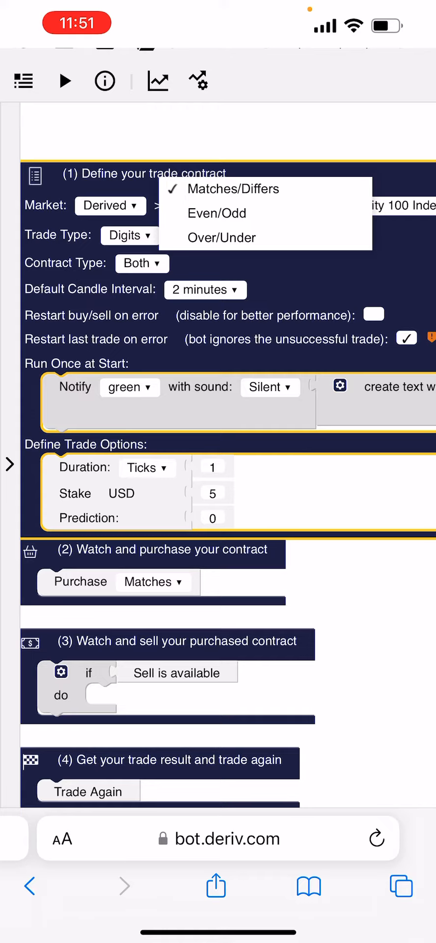
pyautogui.click(216, 213)
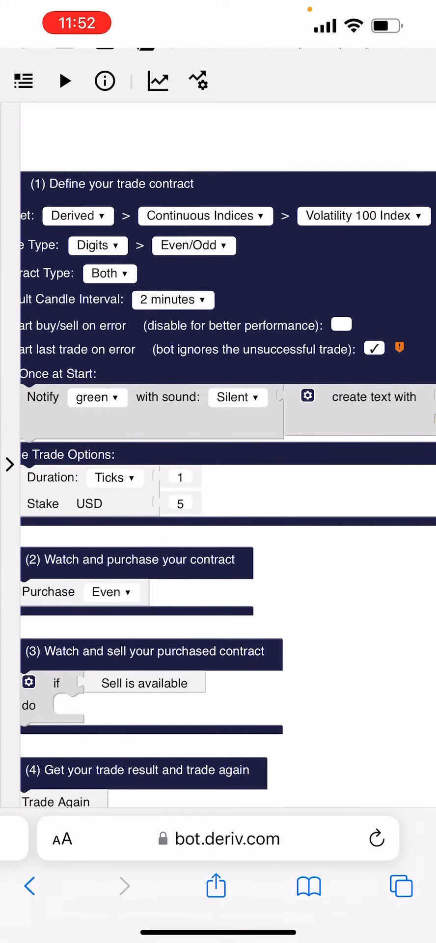
pyautogui.scroll(-3)
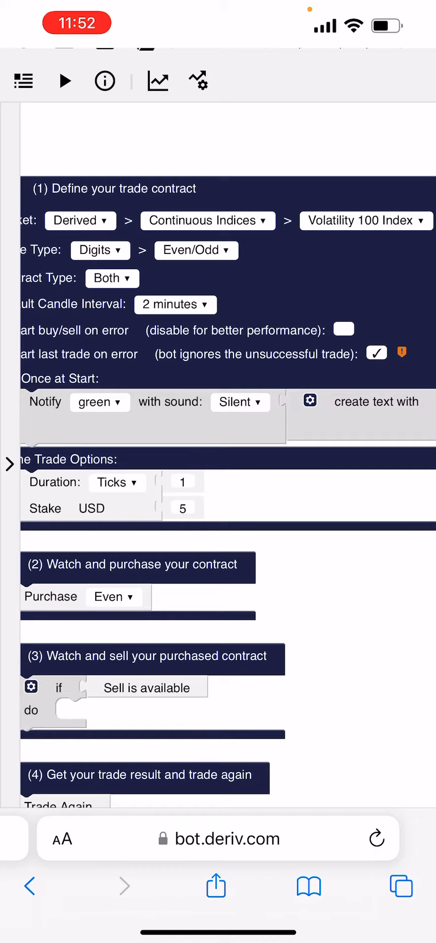
pyautogui.click(207, 221)
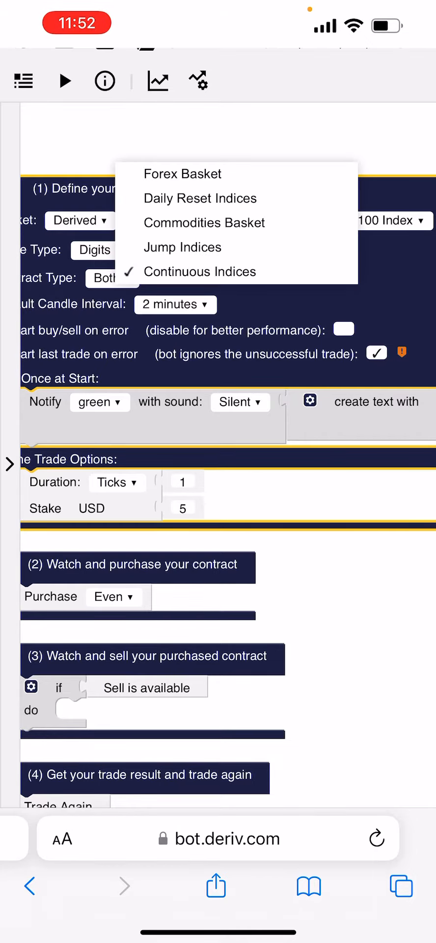
pyautogui.click(199, 271)
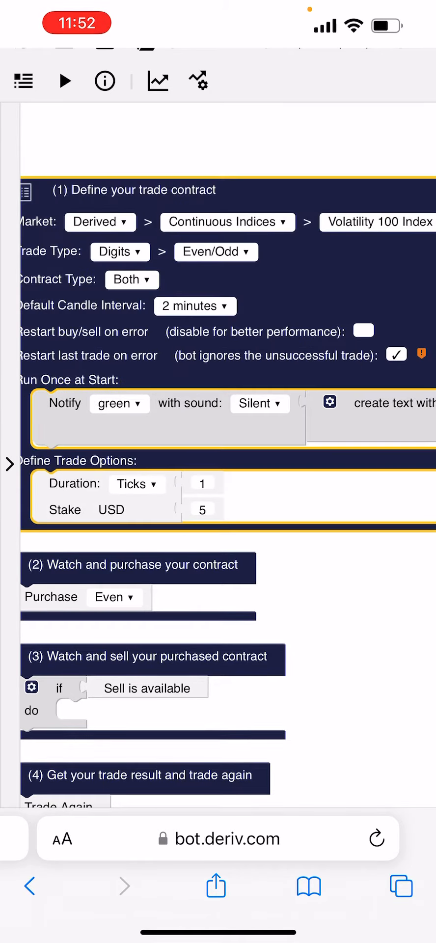
# - Restrict the contract type to Even and start the bot running
pyautogui.click(131, 279)
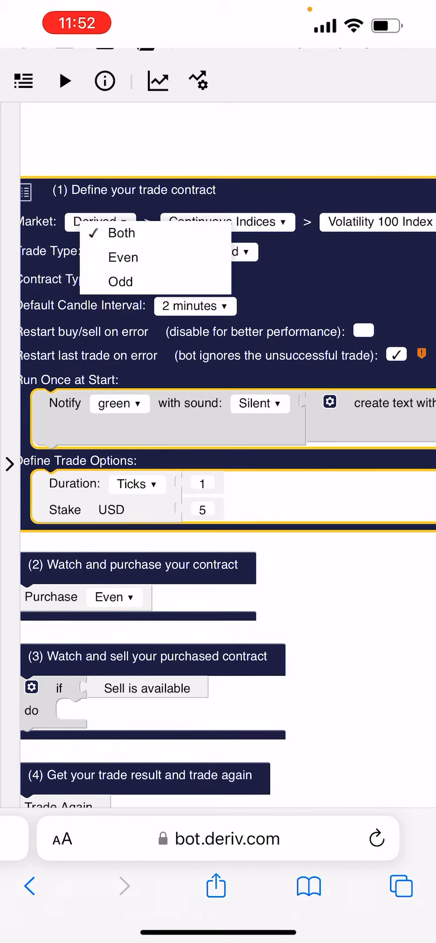
pyautogui.click(123, 257)
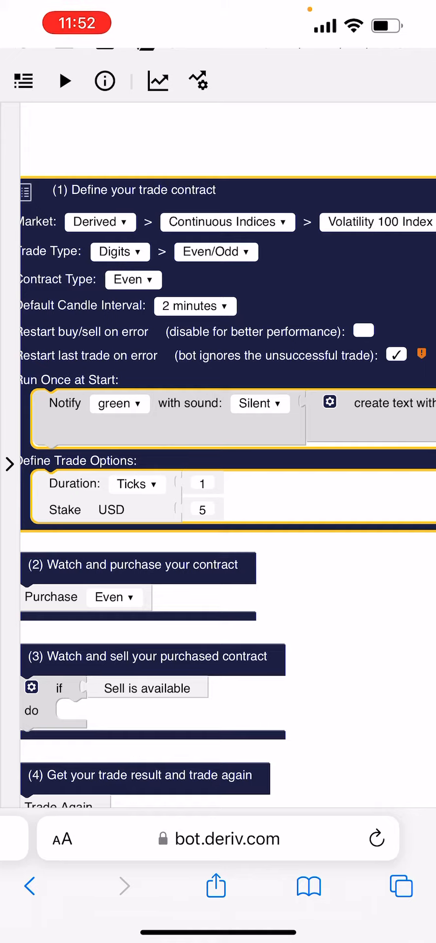
pyautogui.click(64, 80)
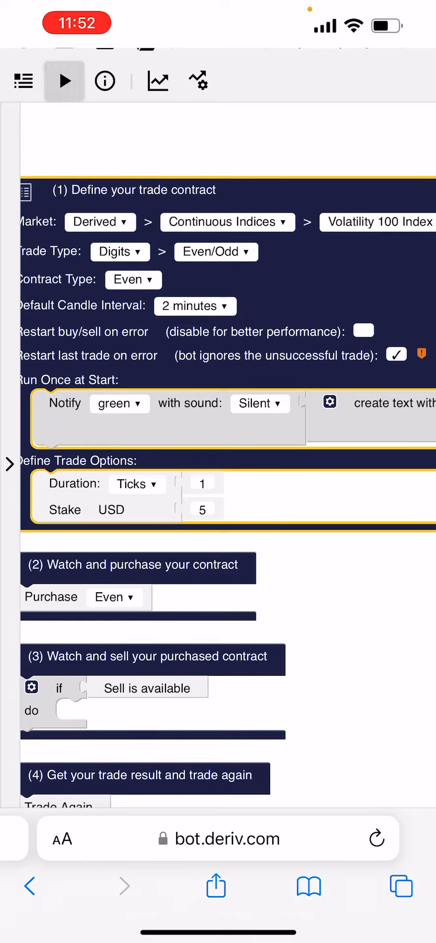
pyautogui.click(64, 80)
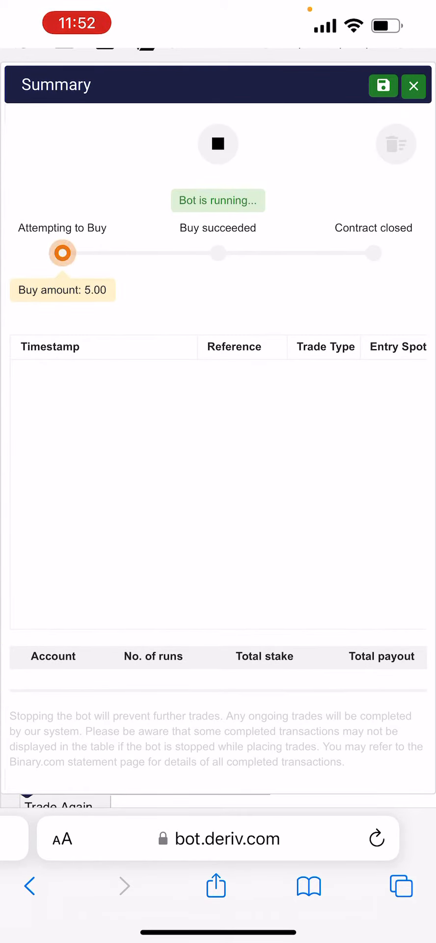